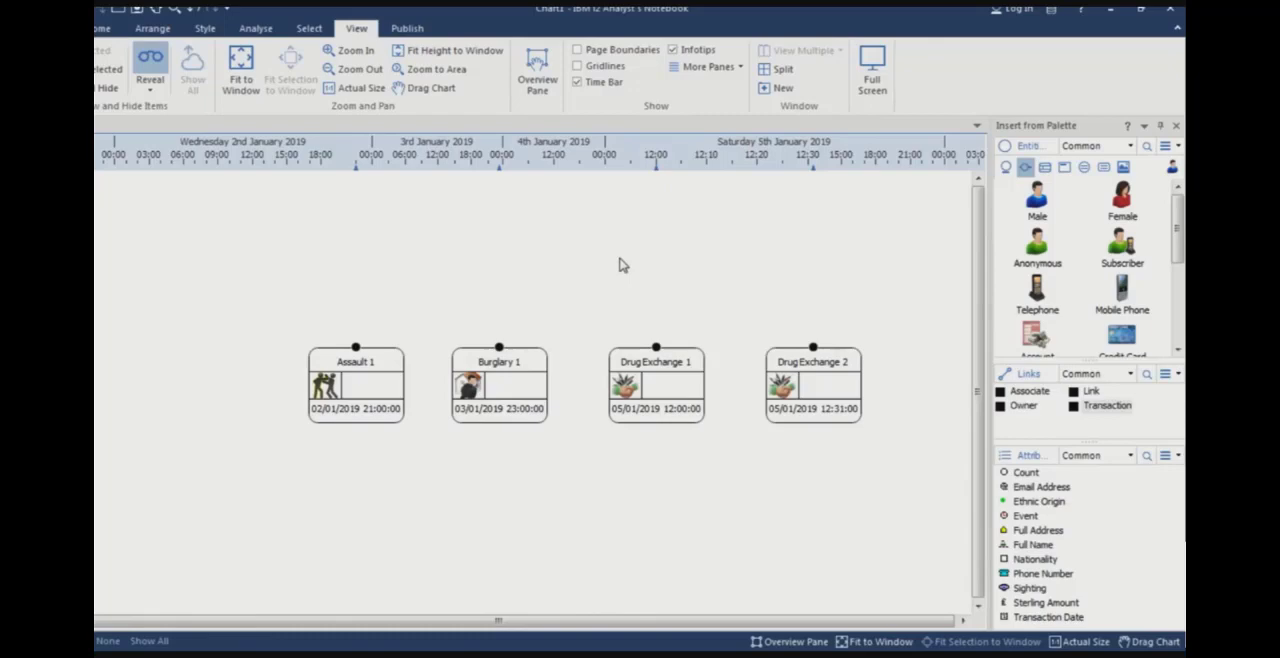
pyautogui.moveTo(490, 260)
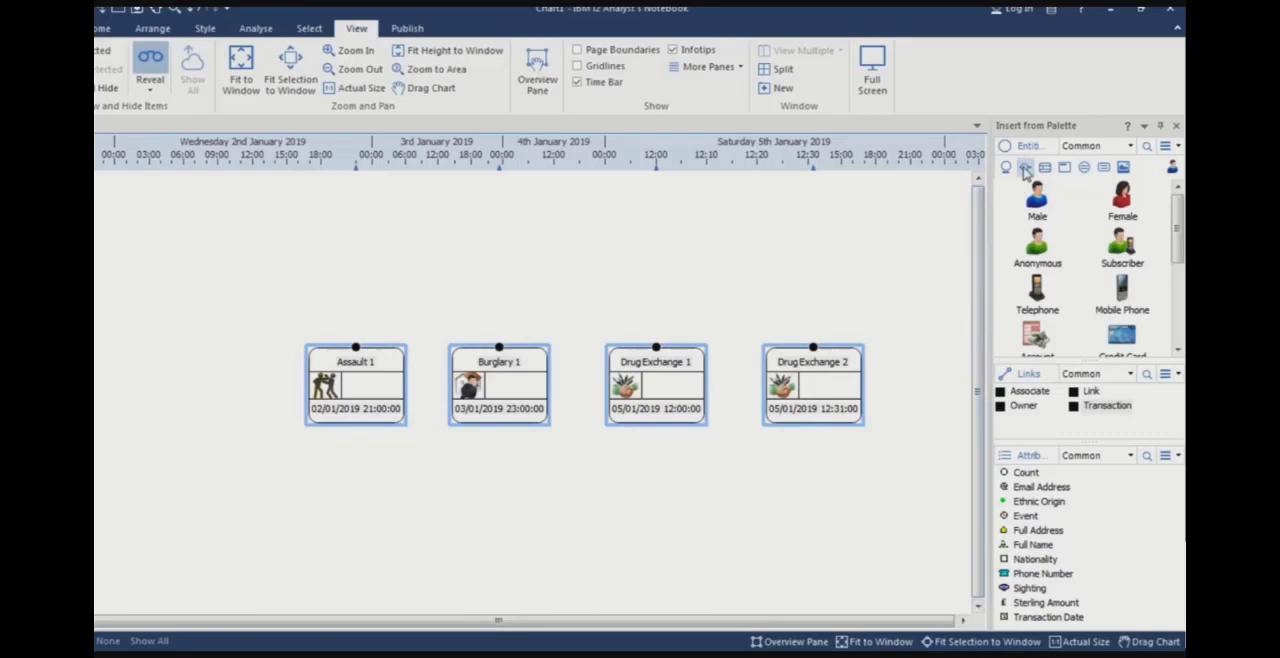
pyautogui.moveTo(1024, 168)
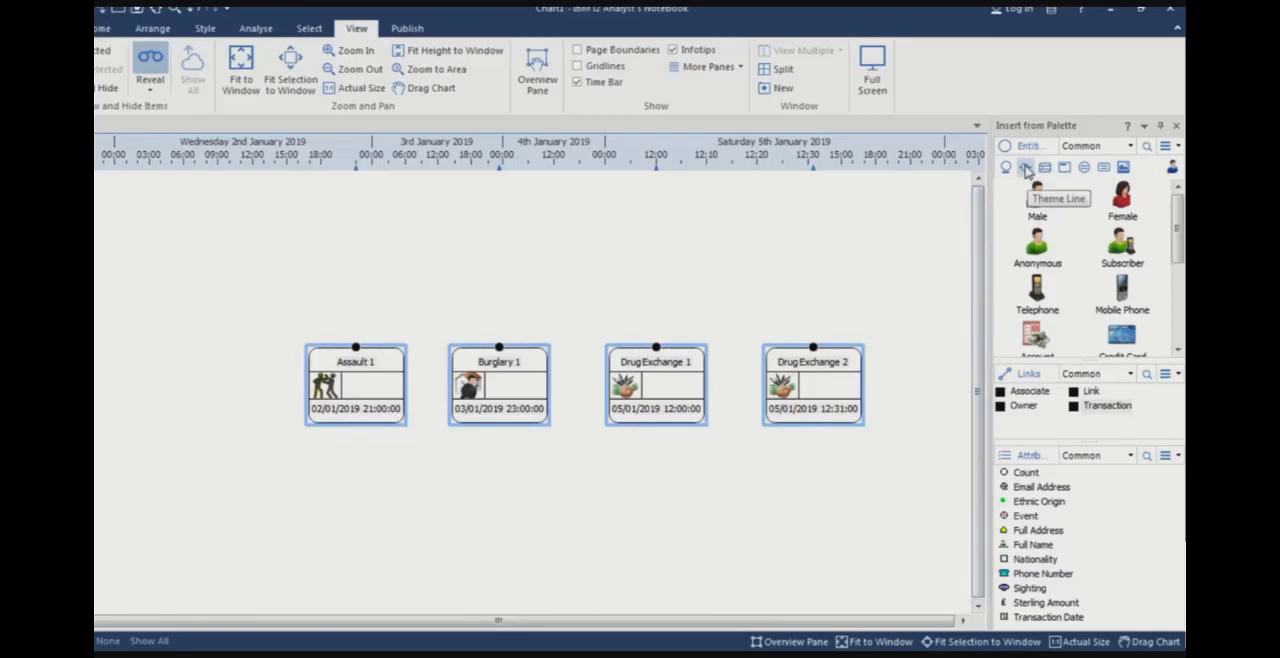
pyautogui.moveTo(1038, 210)
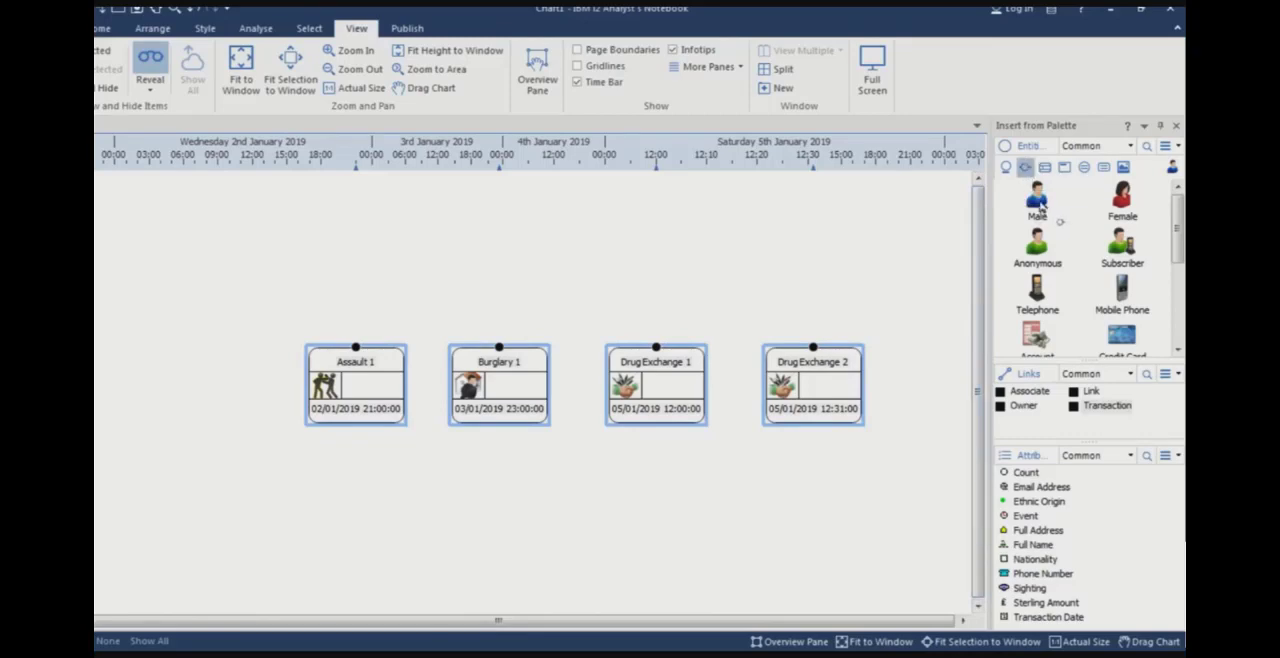